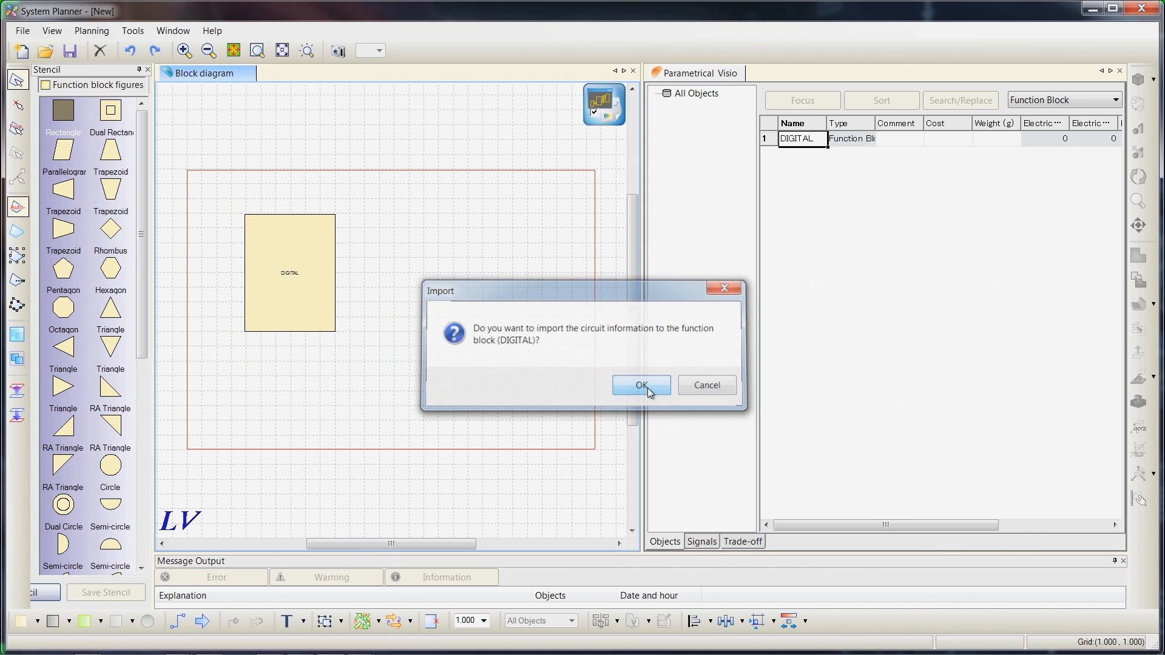
Step: Confirm the Import dialog so the DIGITAL block receives the circuit, then bring up main_board in Design Force
click(640, 384)
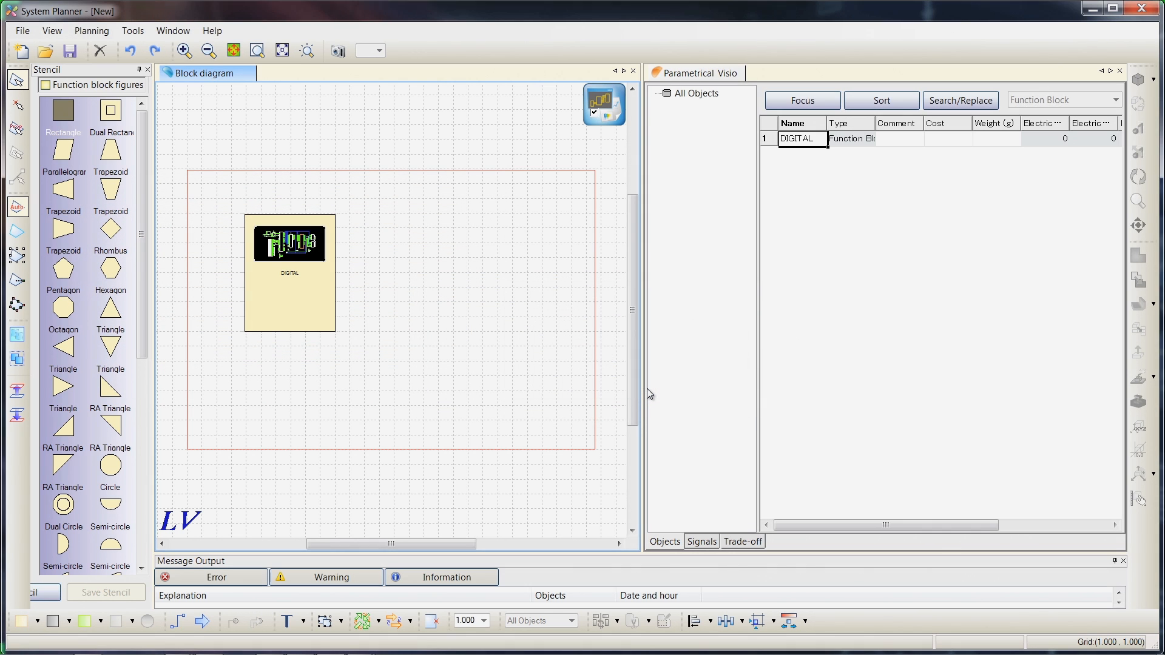
click(1114, 100)
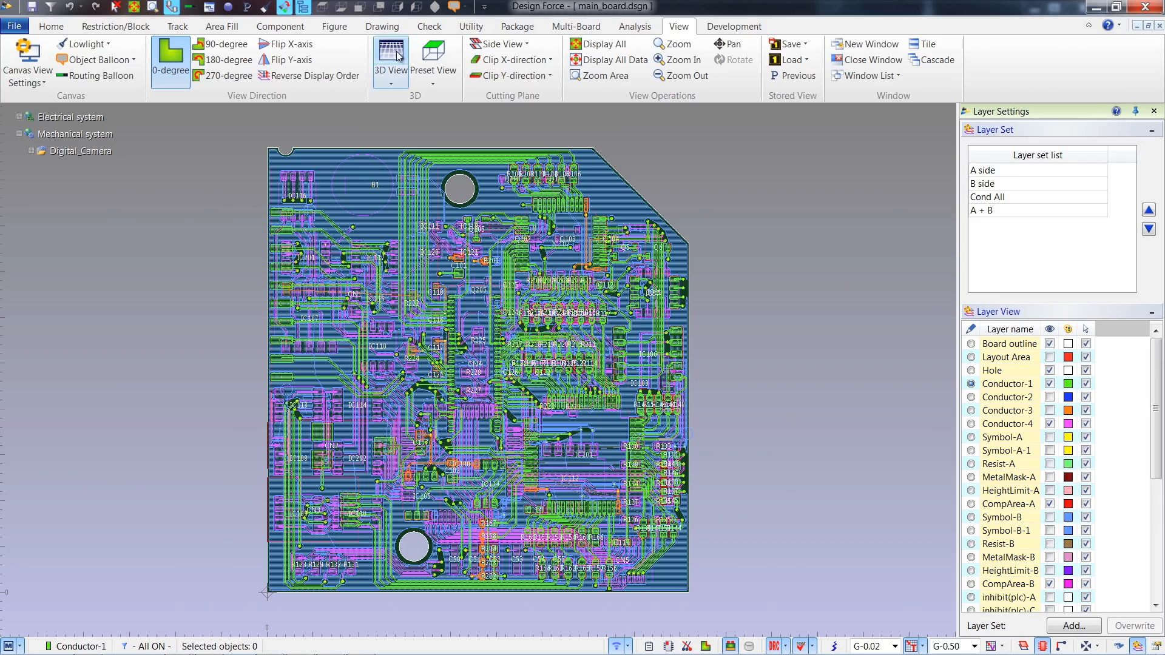
Step: Show the camera board in 3D inside its housing and run Collision Check to flag colliding components
click(390, 56)
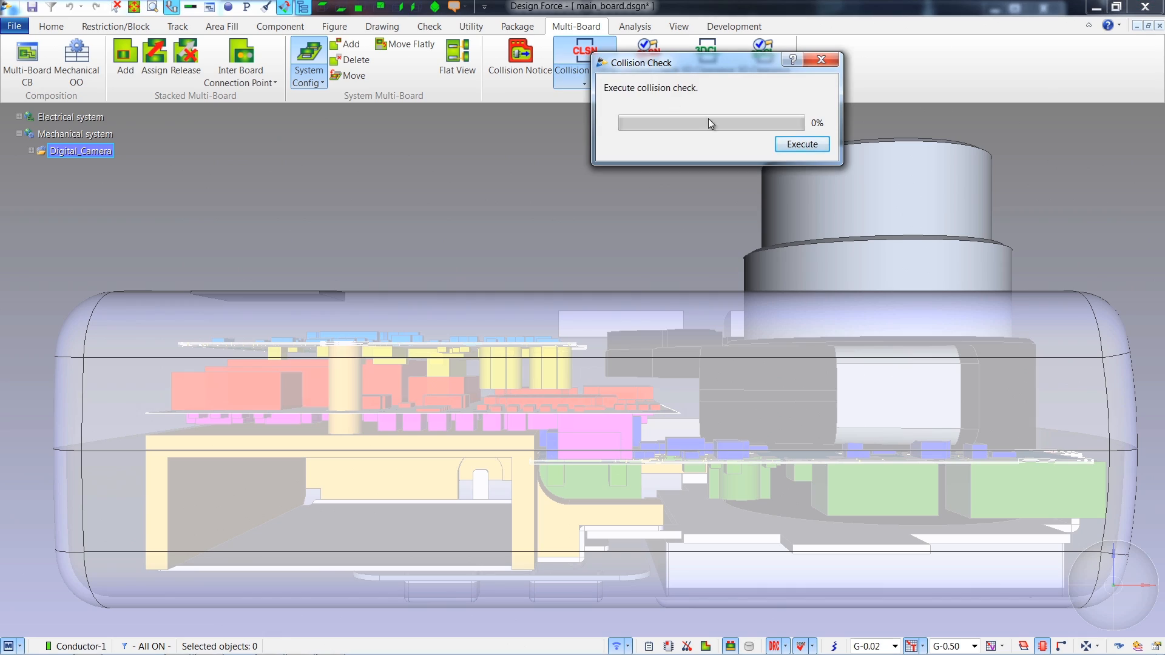
click(801, 144)
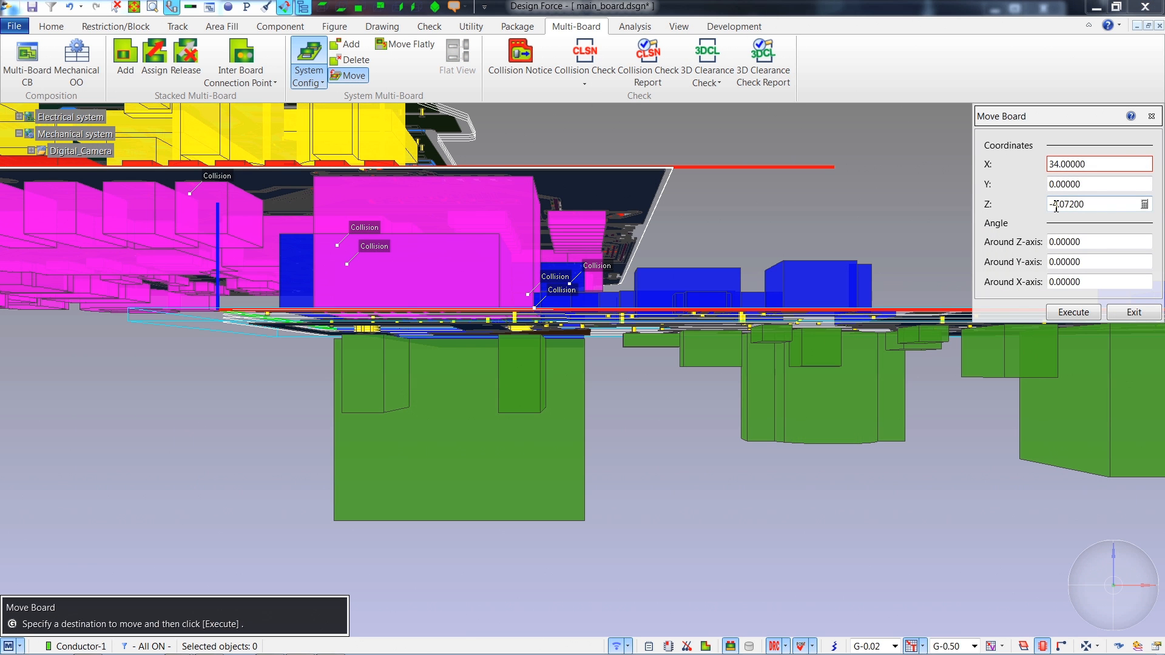
click(678, 25)
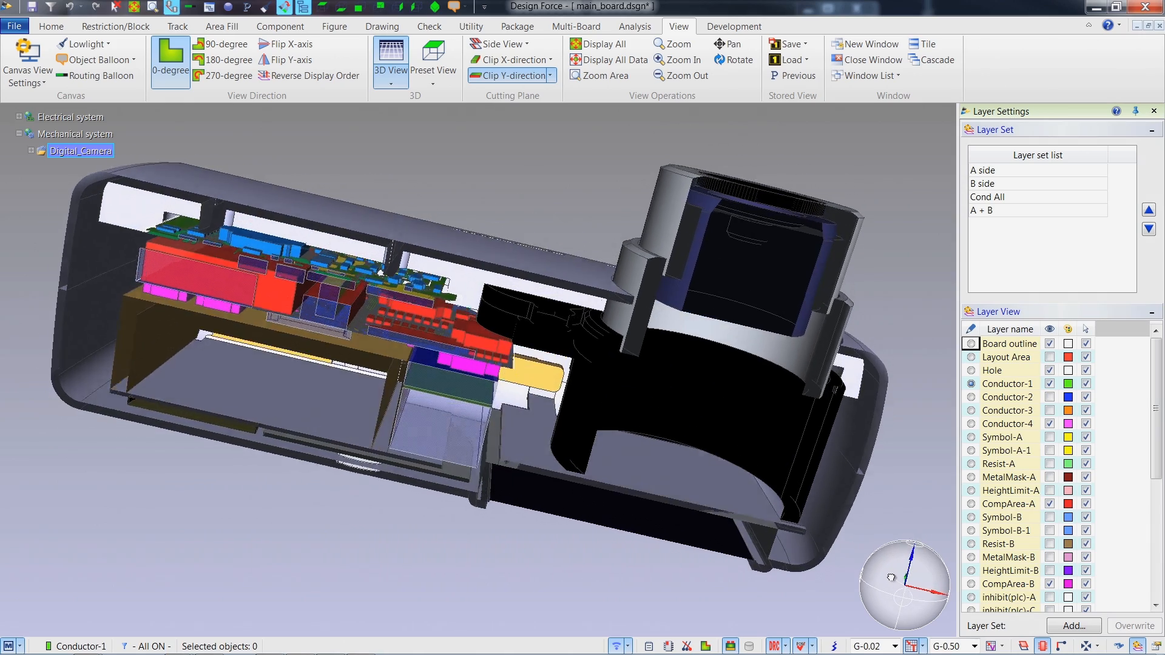